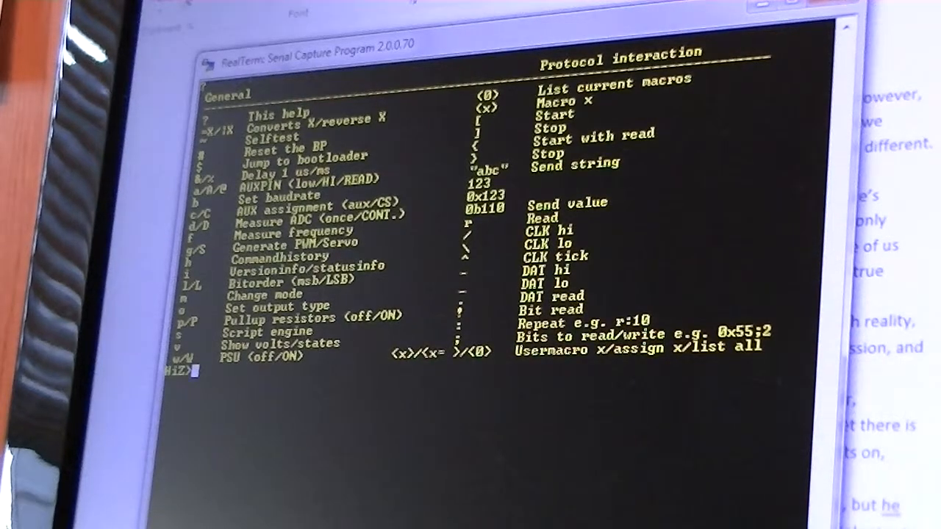
mouse_move(272, 408)
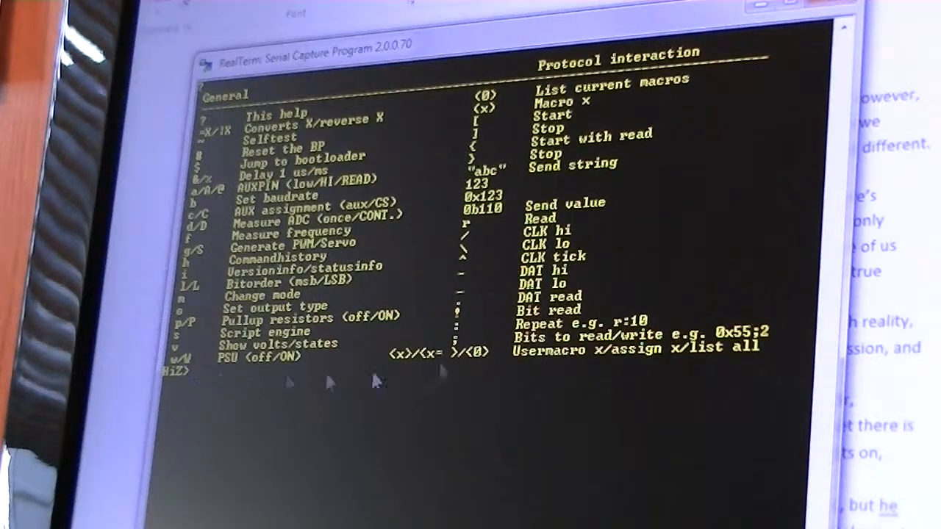
mouse_move(360, 243)
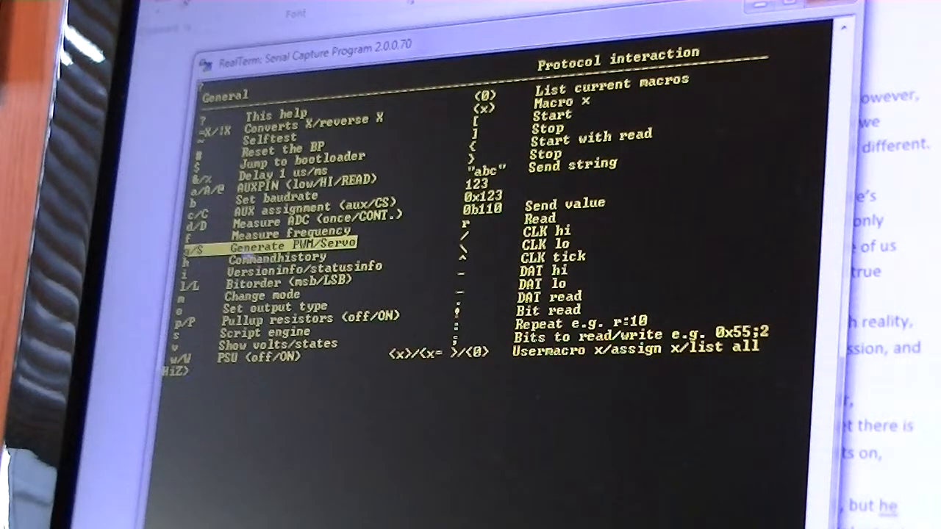
mouse_move(239, 371)
type("g")
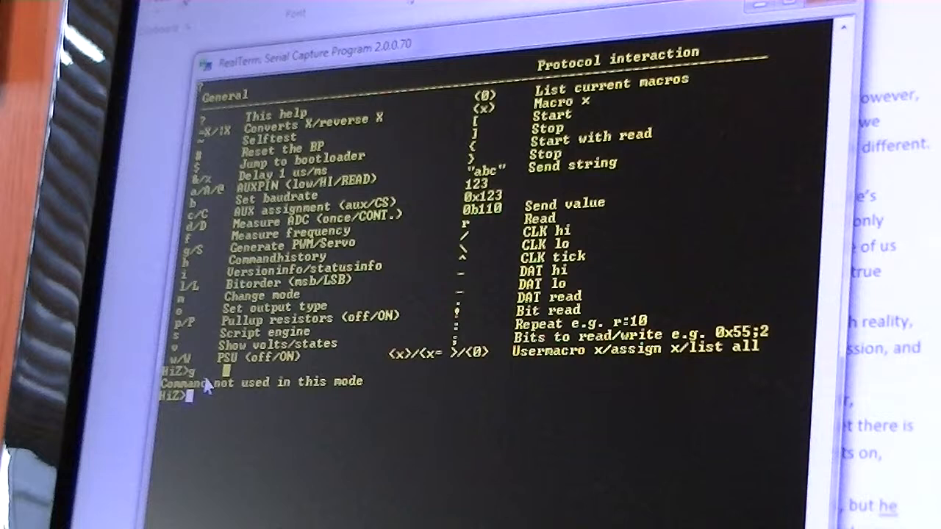
Enter m at the Bus Pirate prompt to change out of HiZ mode
type("m")
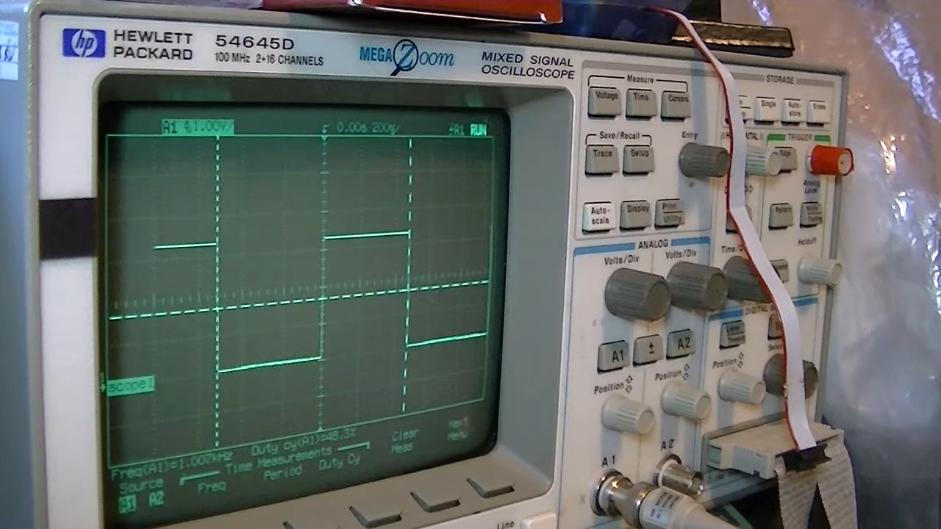
left_click(500, 481)
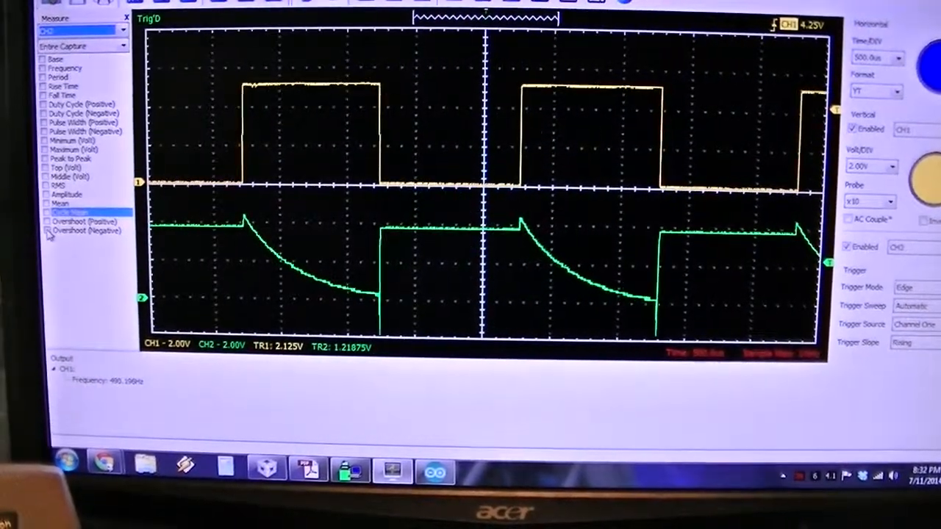
Add channel 2's Minimum (Volt) and negative Overshoot to the Measure output
left_click(45, 230)
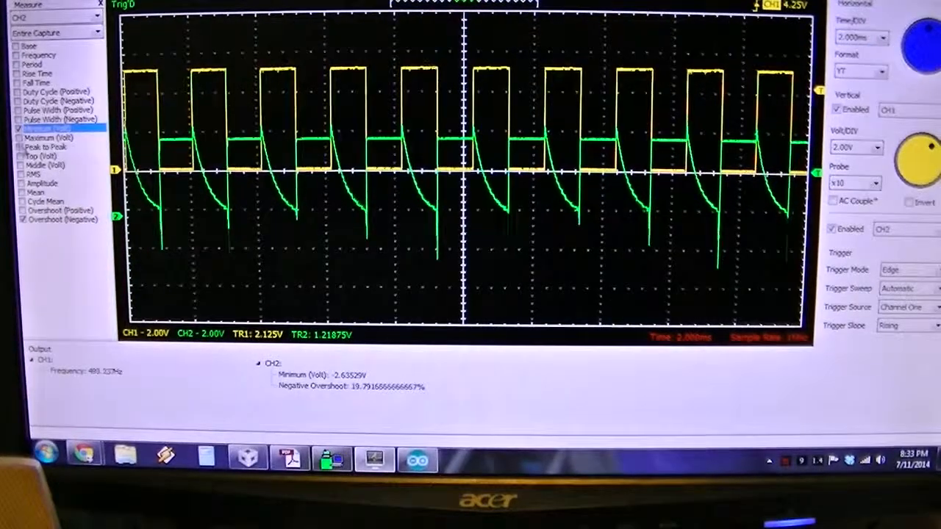
left_click(41, 146)
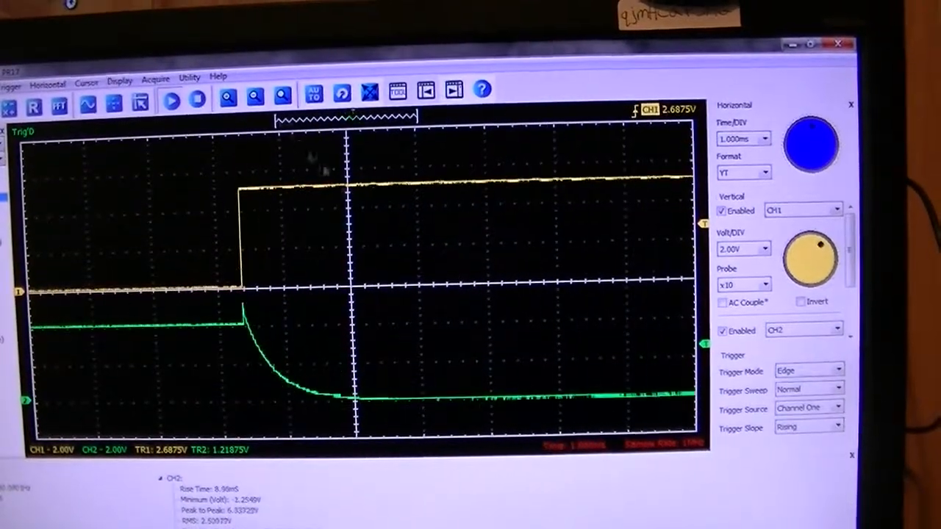
Show the cursor mode choices (None, Interactive, Lines) from the toolbar
left_click(147, 111)
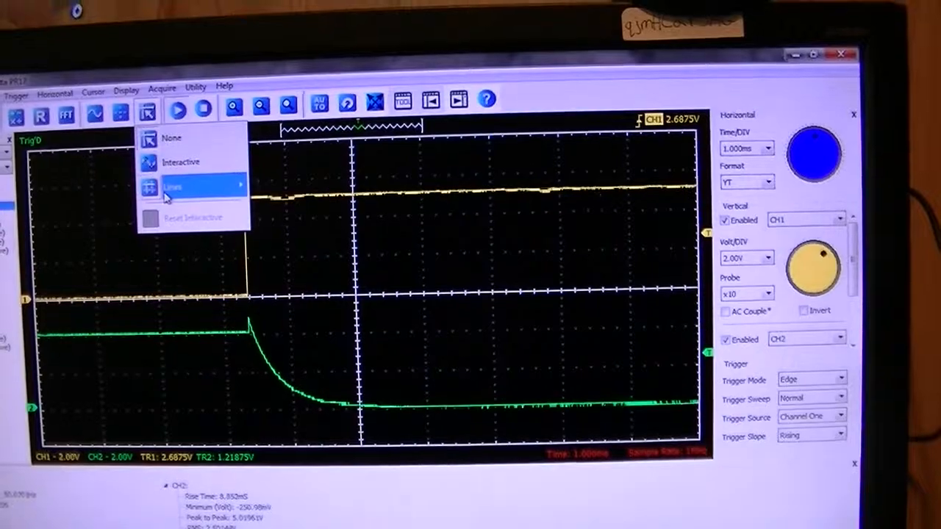
Use Lines cursors on channel 2's fall, reading about 2.002 ms between them
left_click(172, 186)
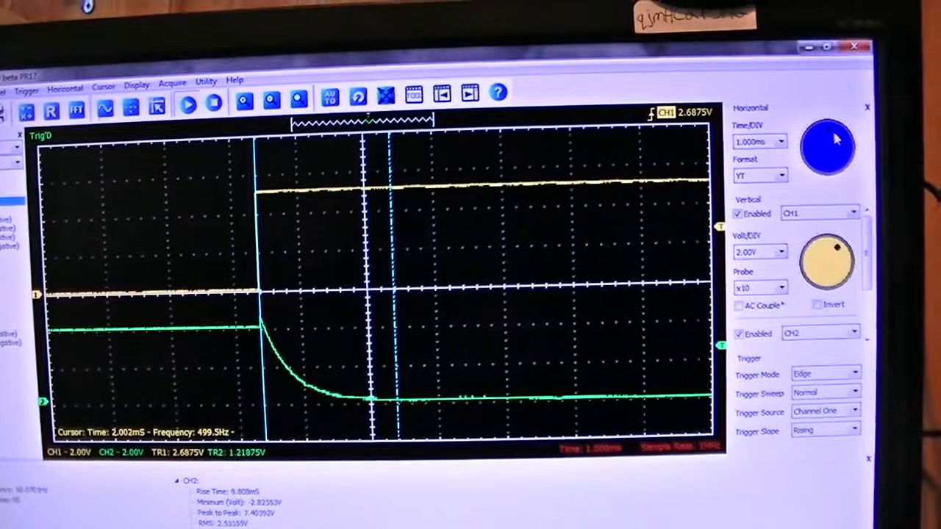
left_click(783, 142)
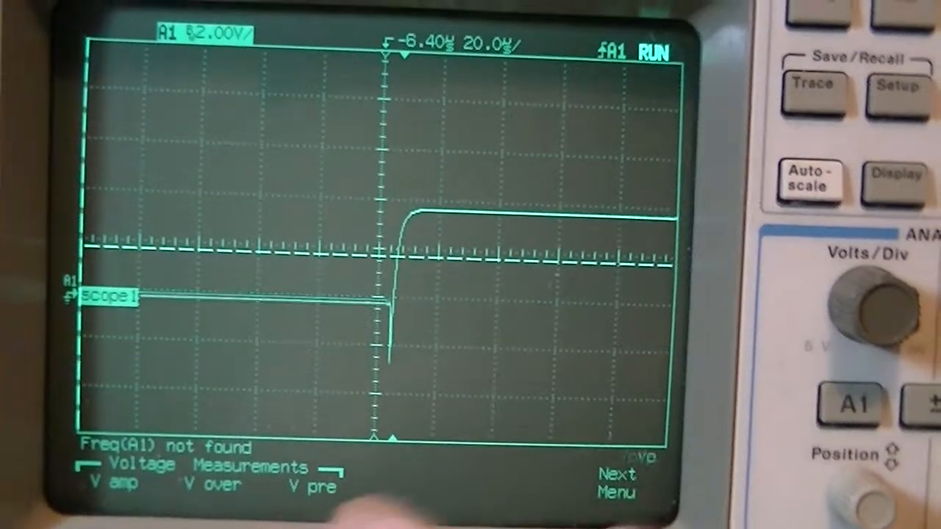
Read V pre on source A1 as 68.33 percent and move to the next measurement menu
left_click(311, 485)
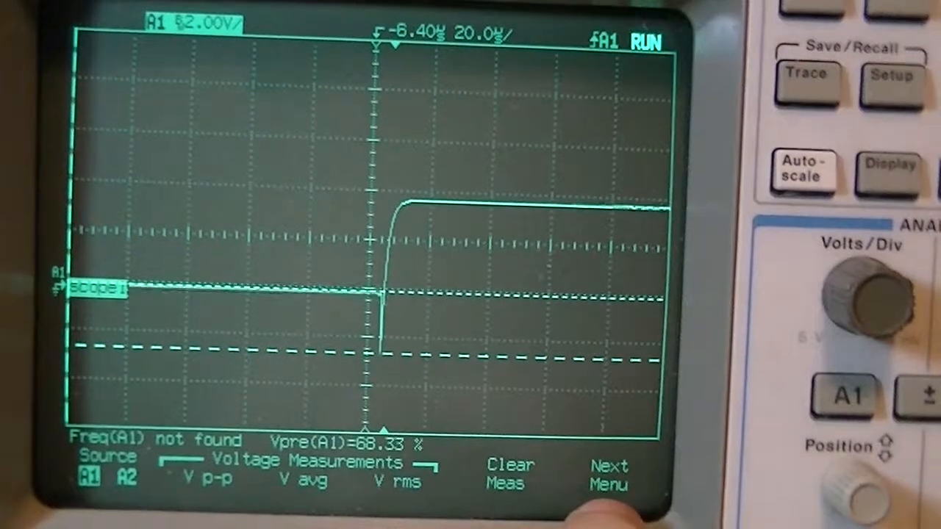
left_click(609, 474)
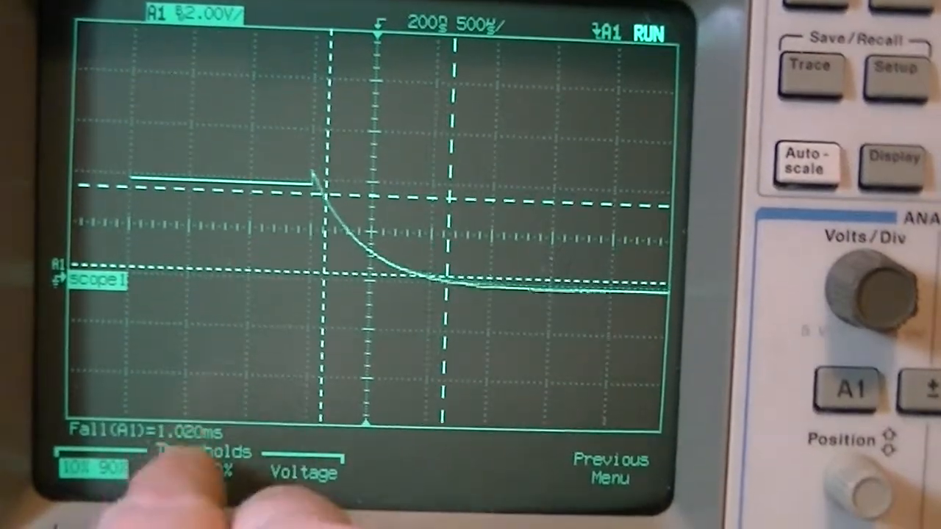
Measure Fall on channel A1 with 10%–90% thresholds, reading 1.020 ms
left_click(199, 469)
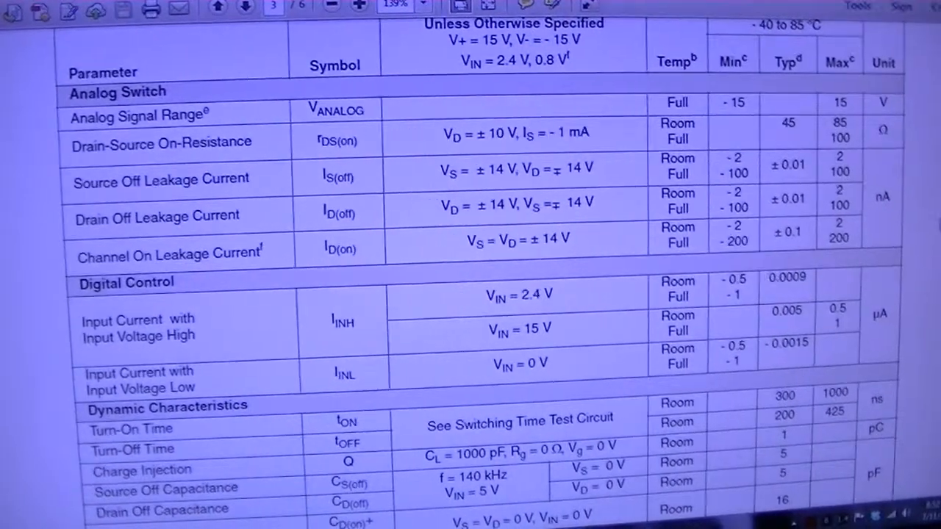
Scroll the DG200B PDF down to the Dynamic Characteristics turn-on/turn-off rows
scroll("down", 3)
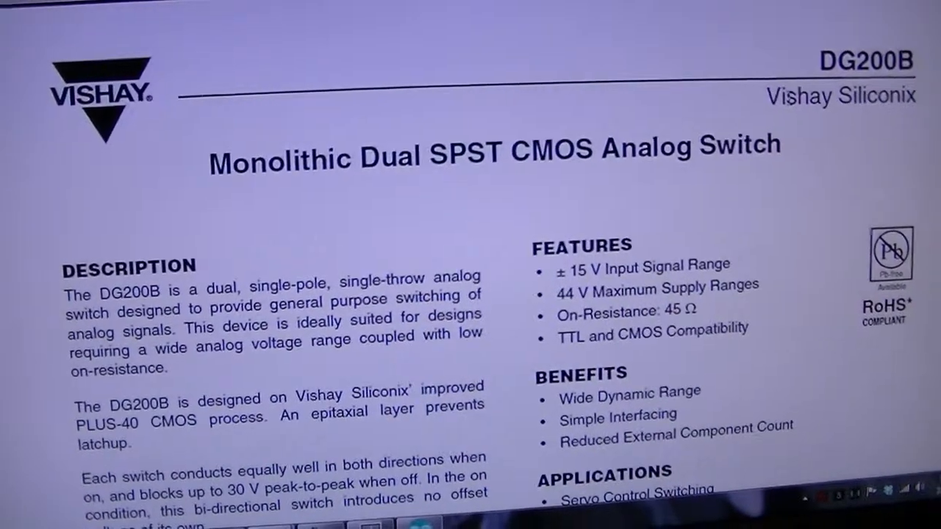
scroll("down", 3)
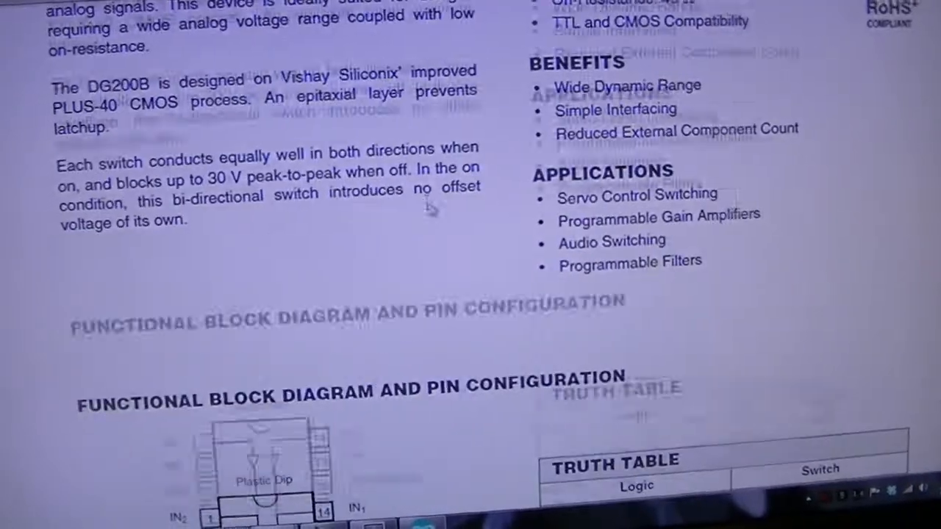
scroll("down", 3)
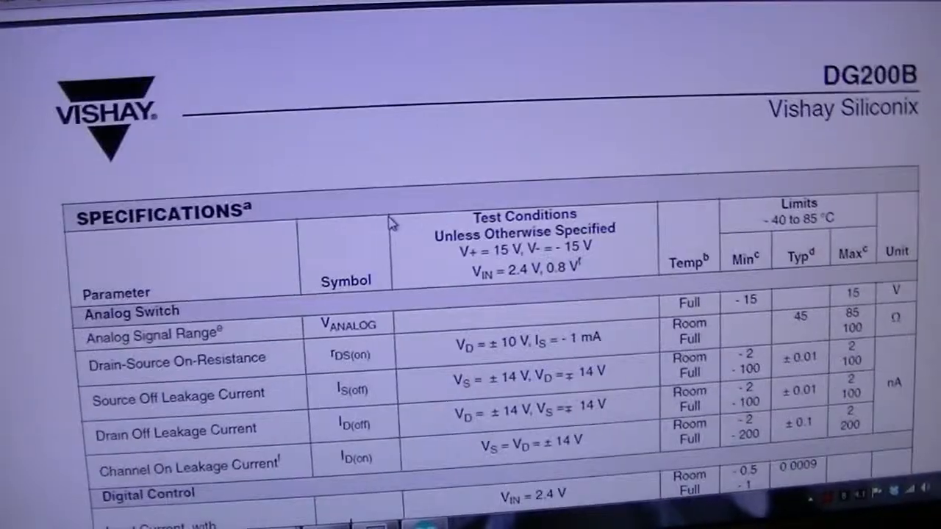
scroll("down", 3)
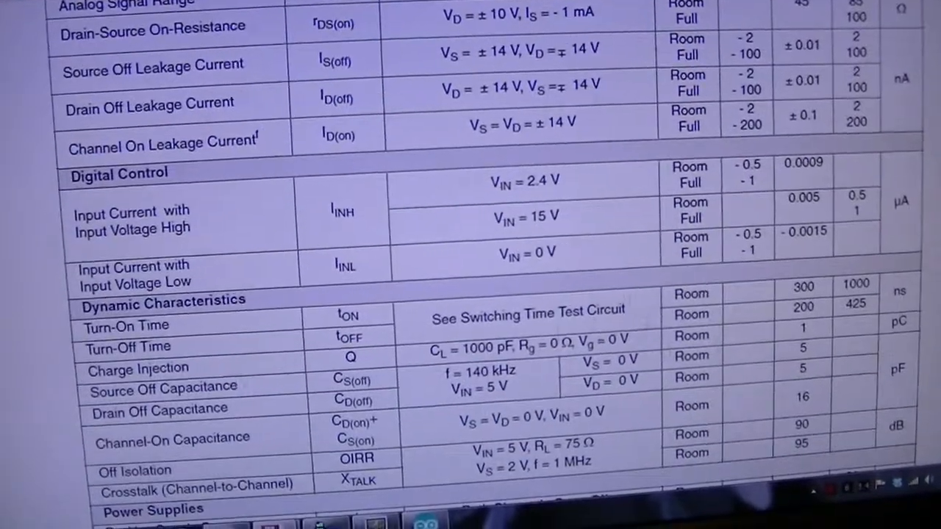